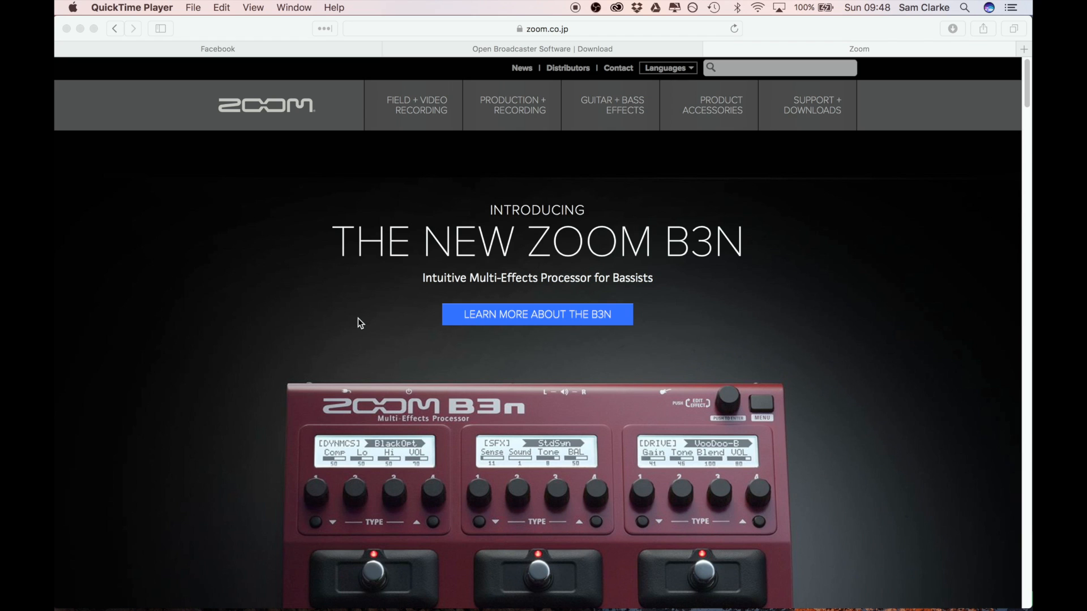
mouse_move(573, 250)
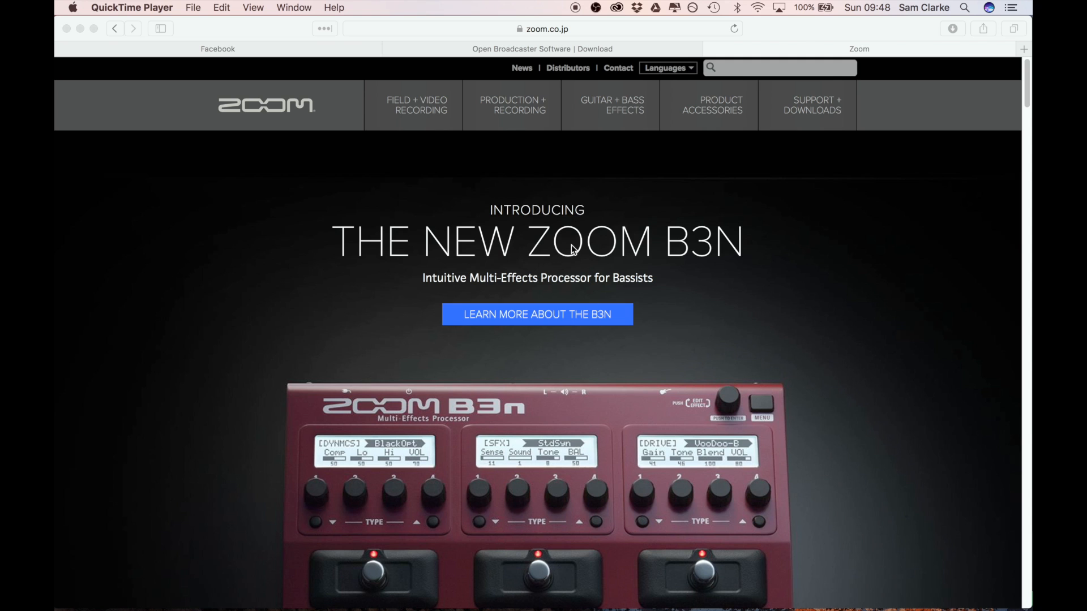
mouse_move(767, 125)
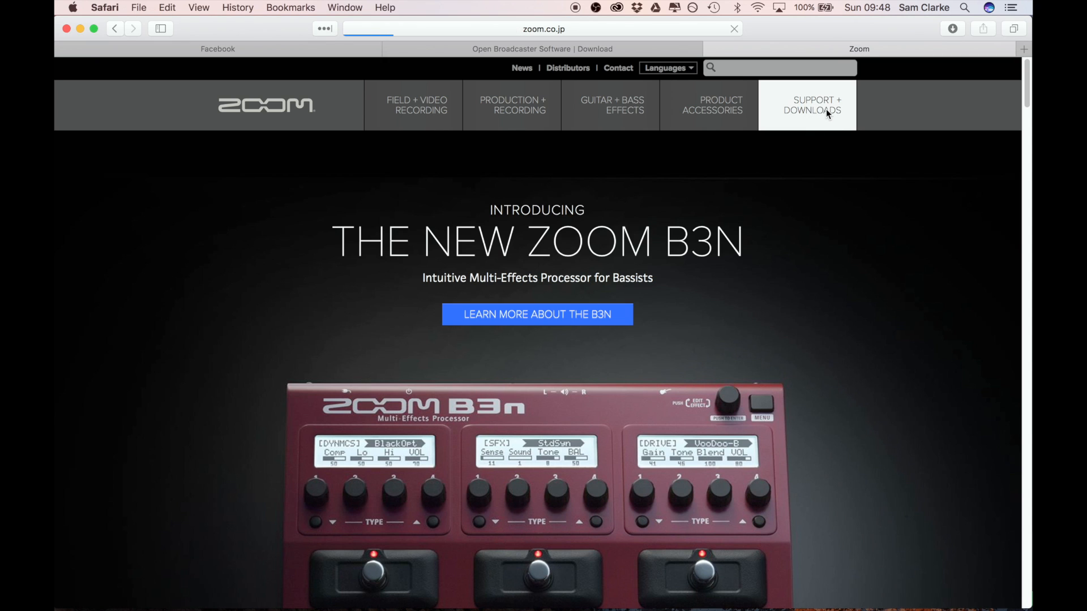
- Reach the Q2n product downloads listing the WebCam Driver for Mac via Support + Downloads
left_click(812, 105)
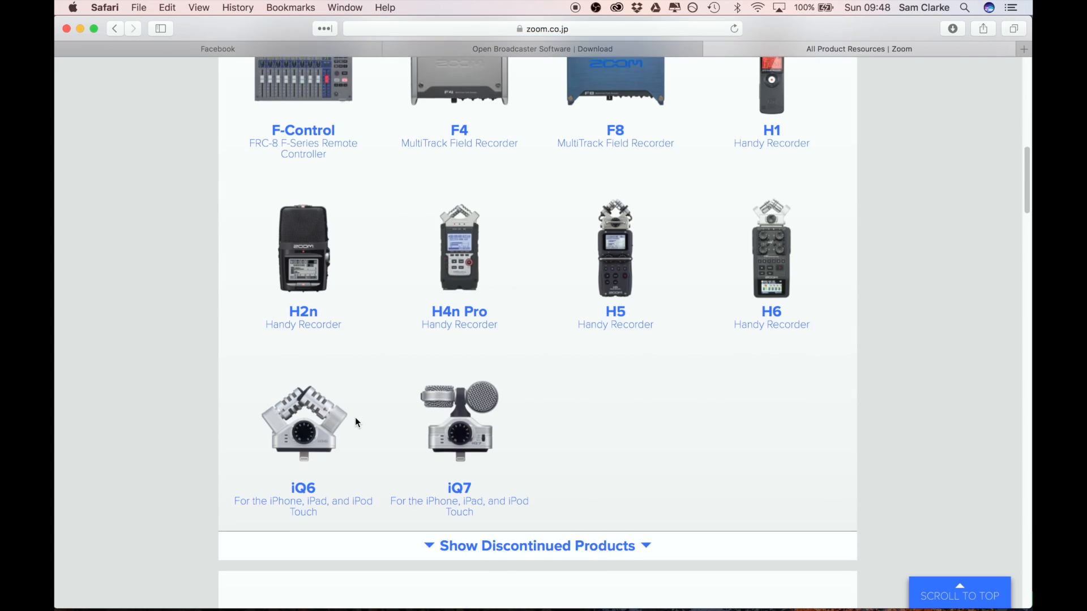
scroll("down", 3)
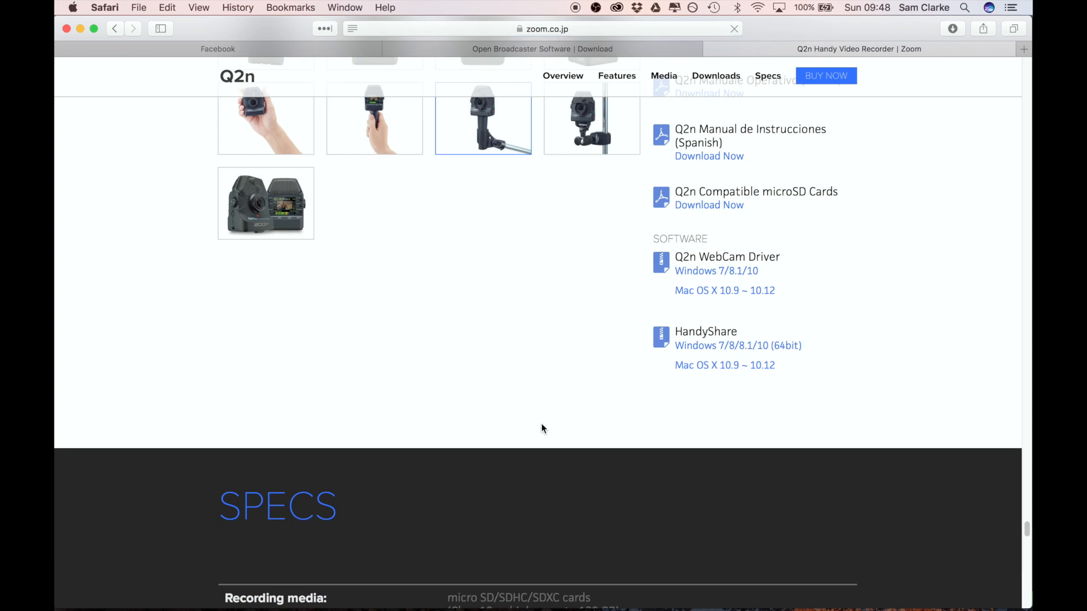
scroll("down", 3)
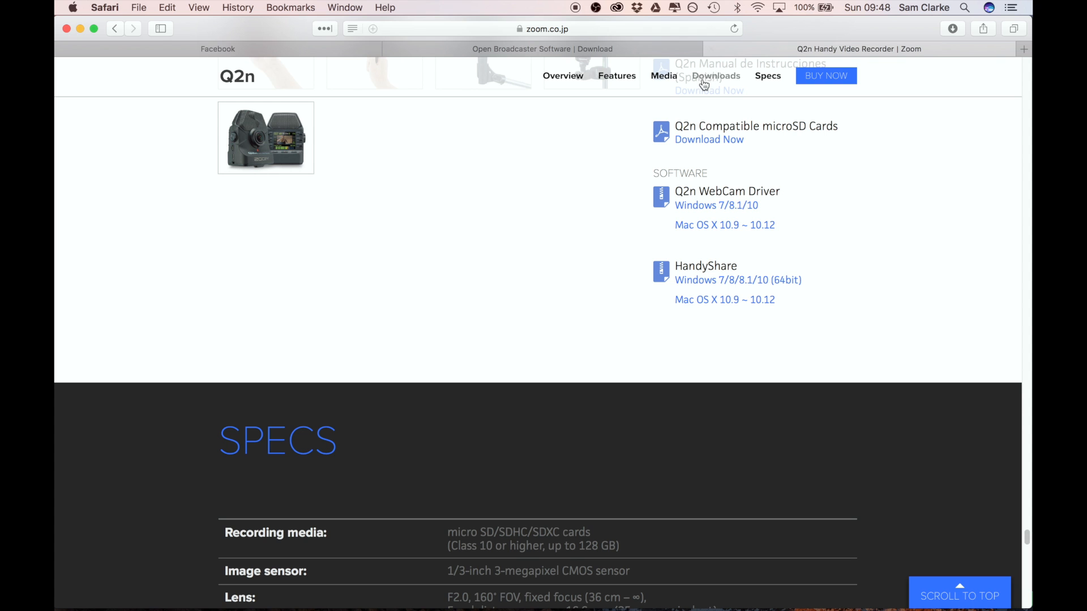
mouse_move(711, 49)
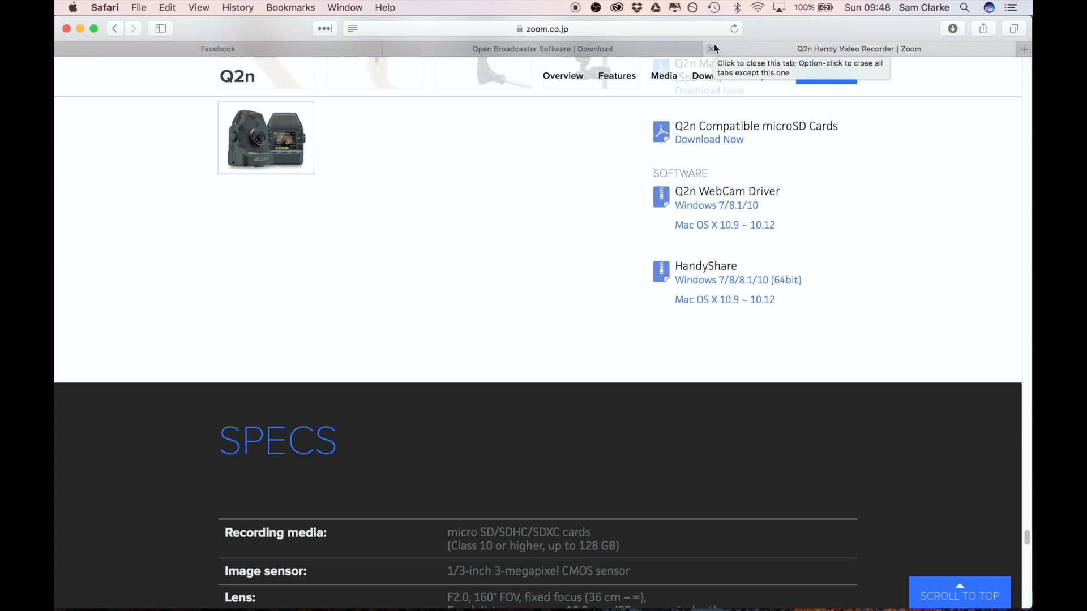
- Close the Zoom tab to reveal the Open Broadcaster Software download page
left_click(711, 49)
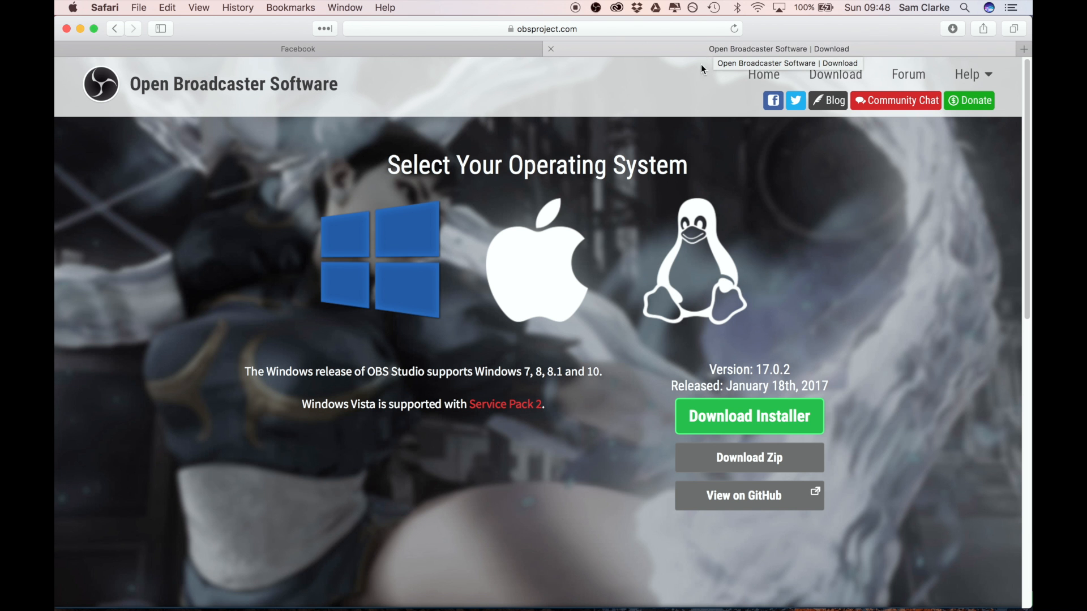
mouse_move(741, 353)
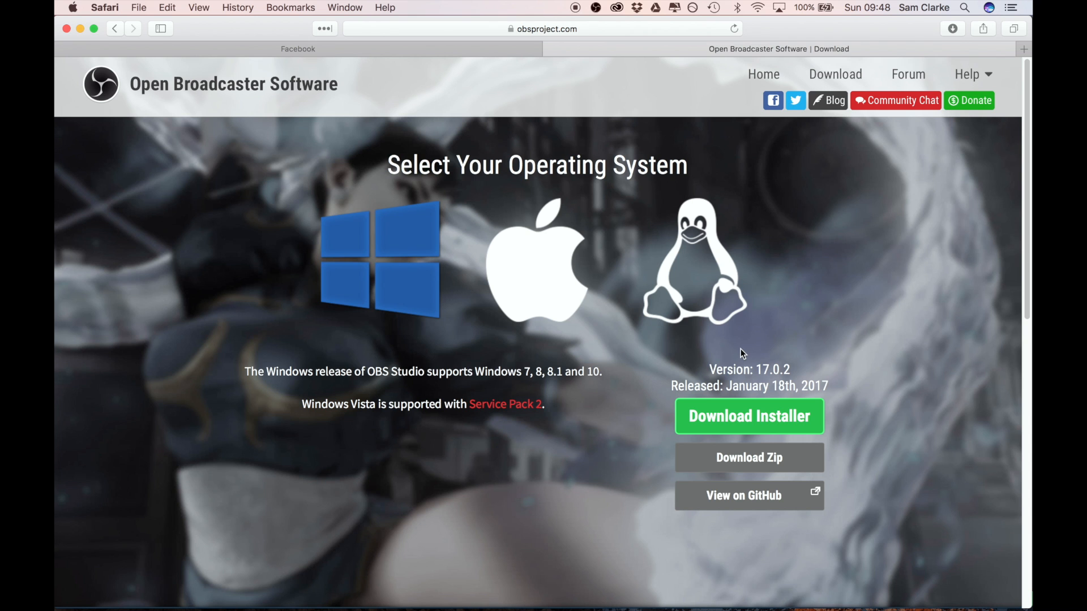
mouse_move(356, 261)
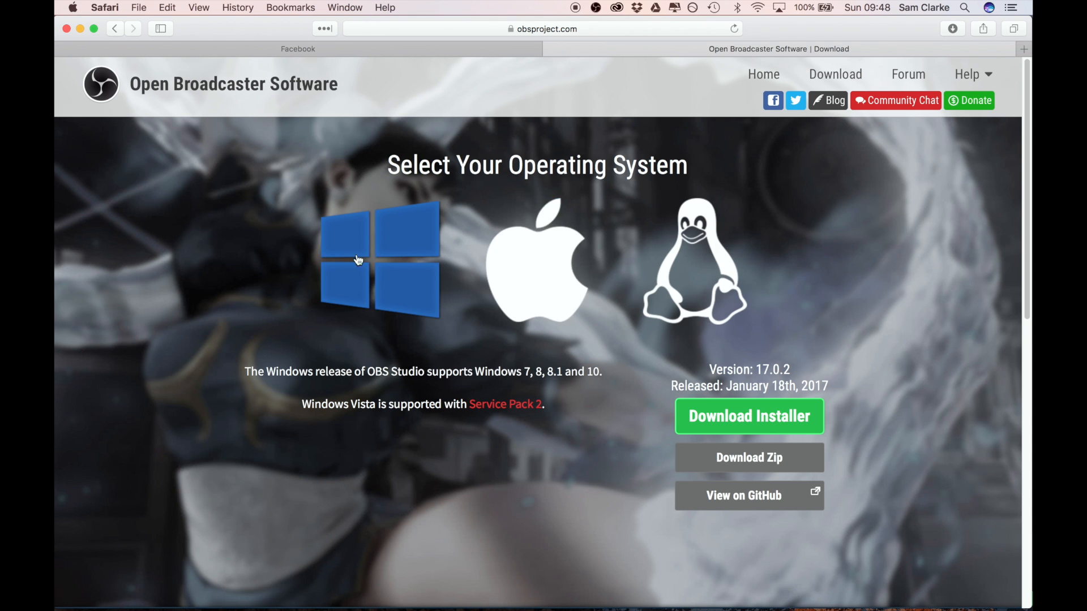
mouse_move(501, 397)
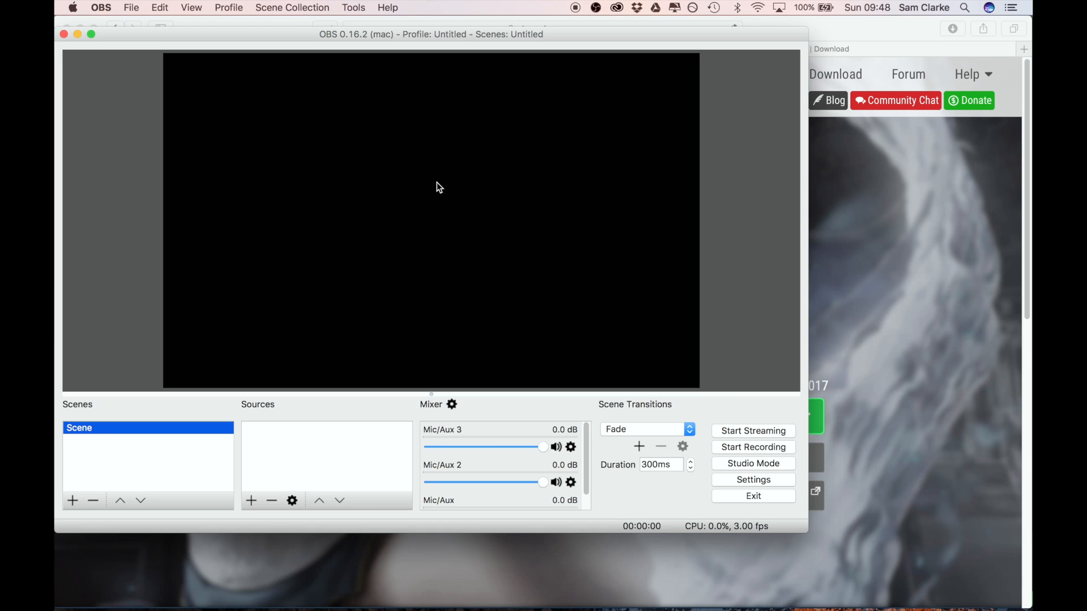
mouse_move(523, 261)
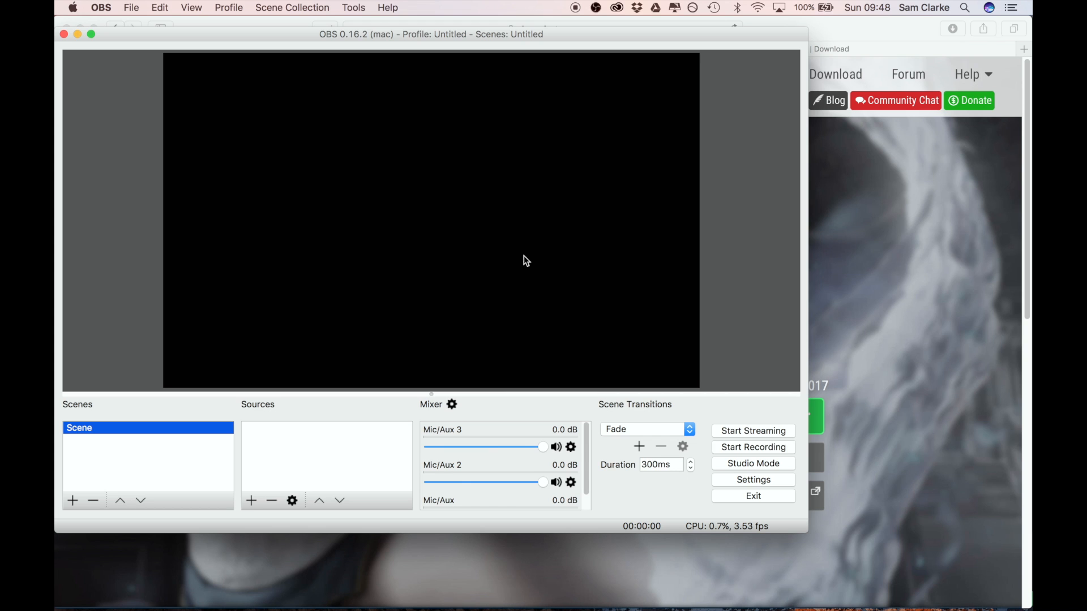
mouse_move(541, 296)
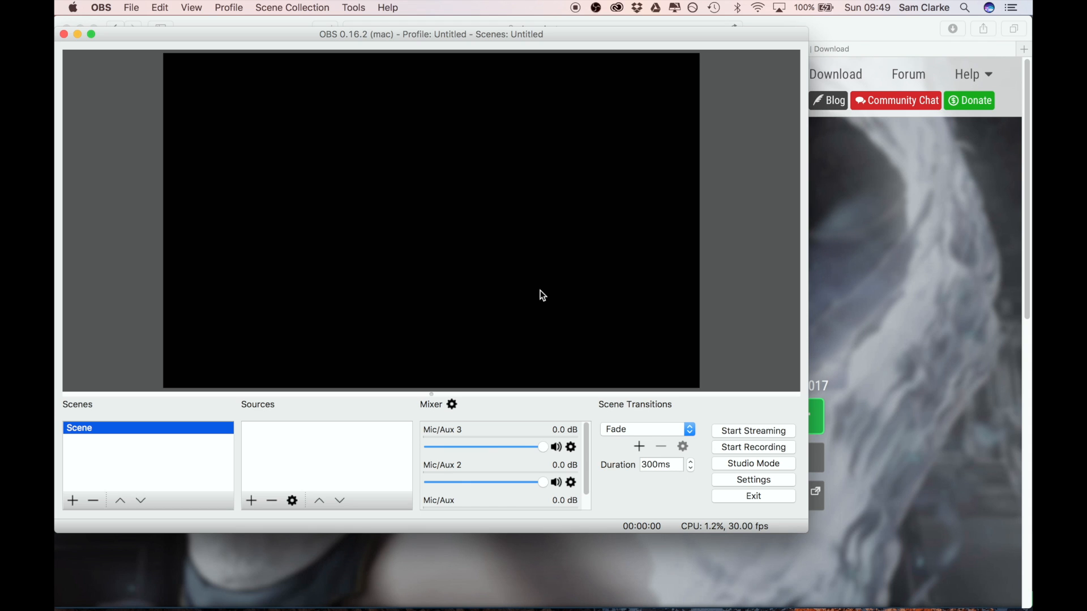
mouse_move(292, 490)
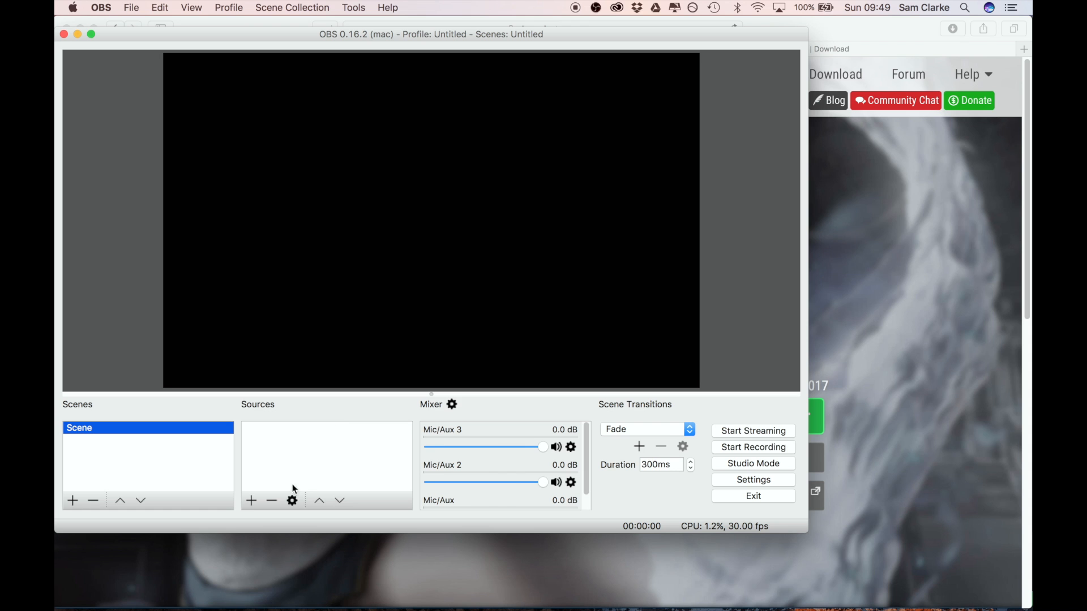
- Add a Video Capture Device source using the Q2n Web Cam
left_click(250, 501)
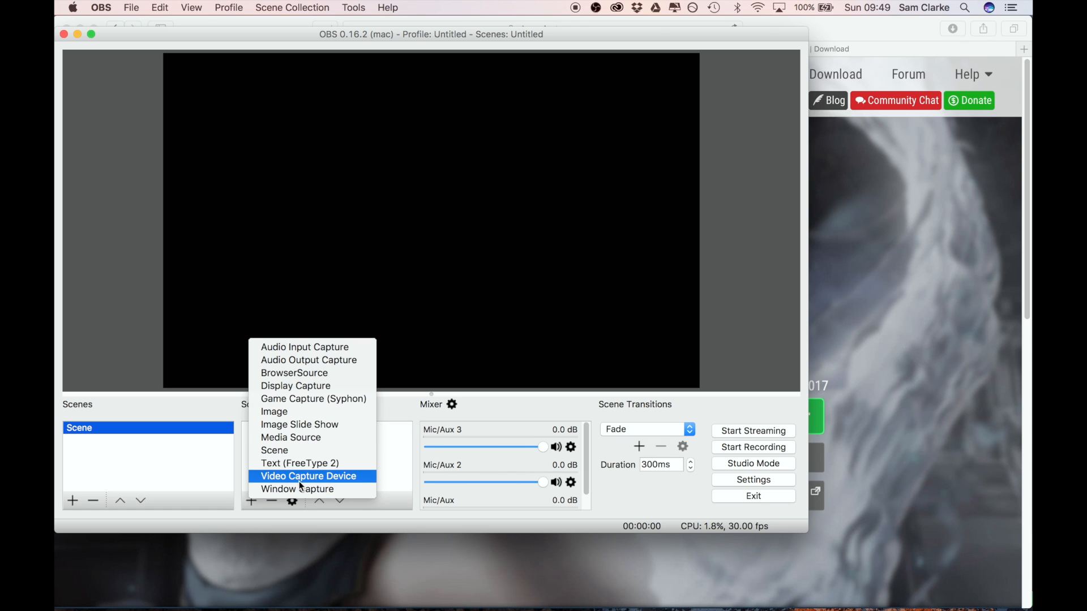
left_click(308, 476)
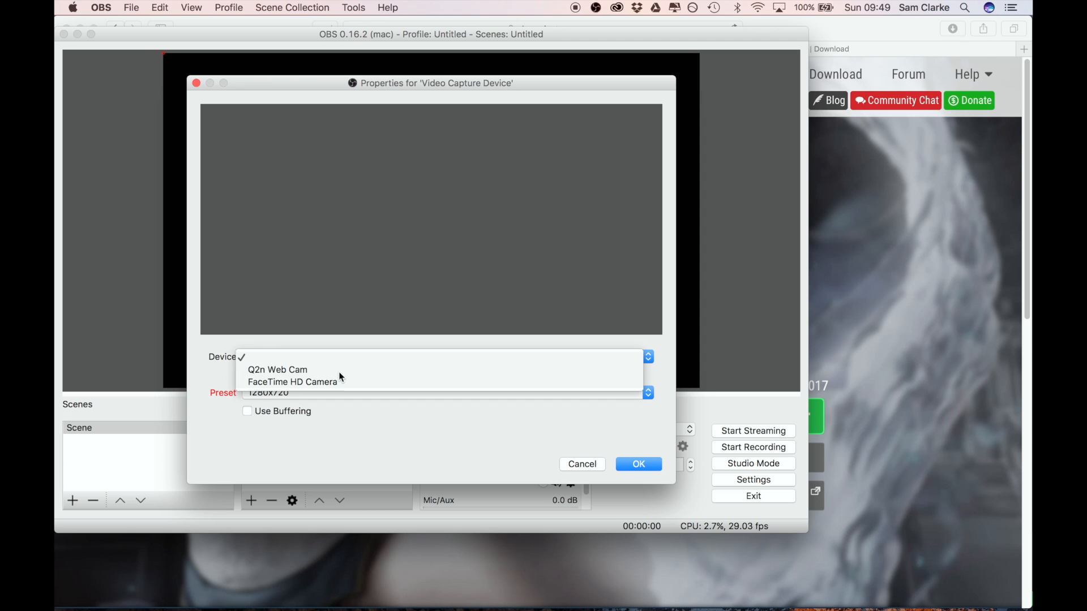
left_click(276, 369)
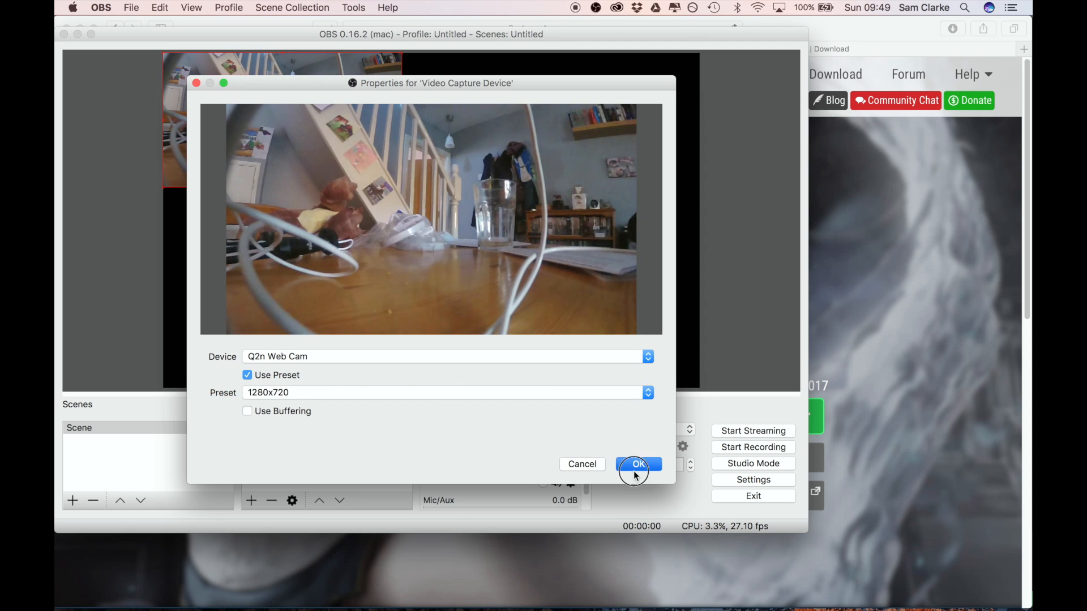
left_click(251, 501)
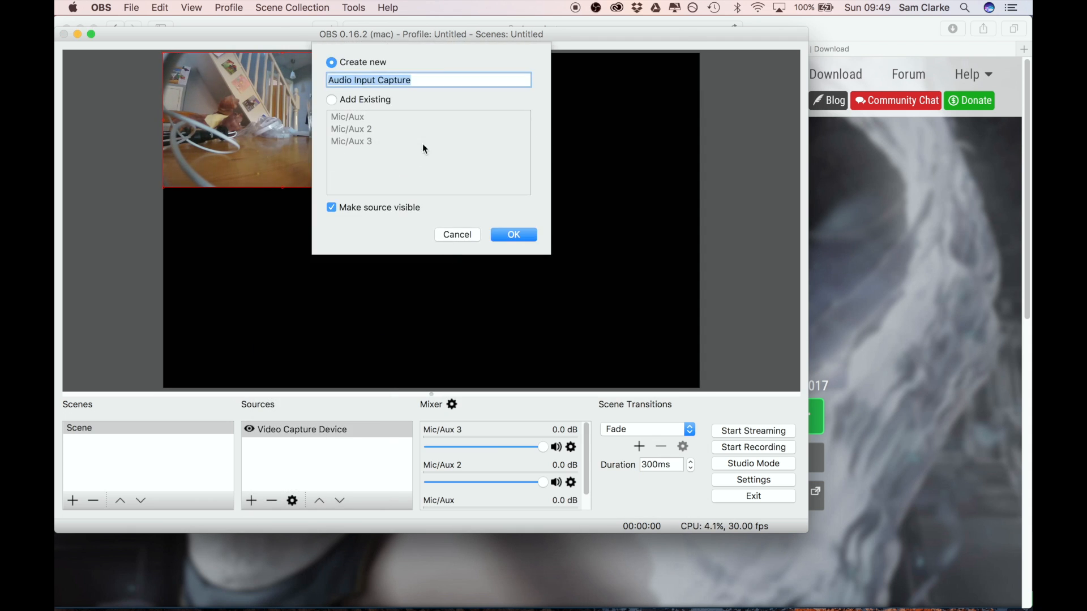
- Add an Audio Input Capture source using the Q2n Web Cam Audio
left_click(513, 234)
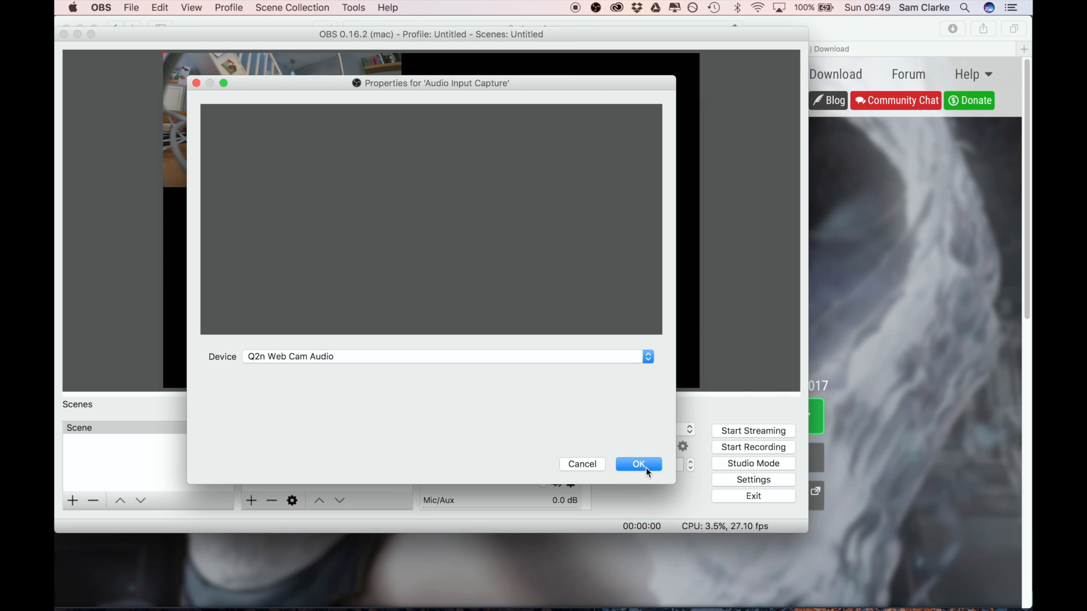
left_click(638, 465)
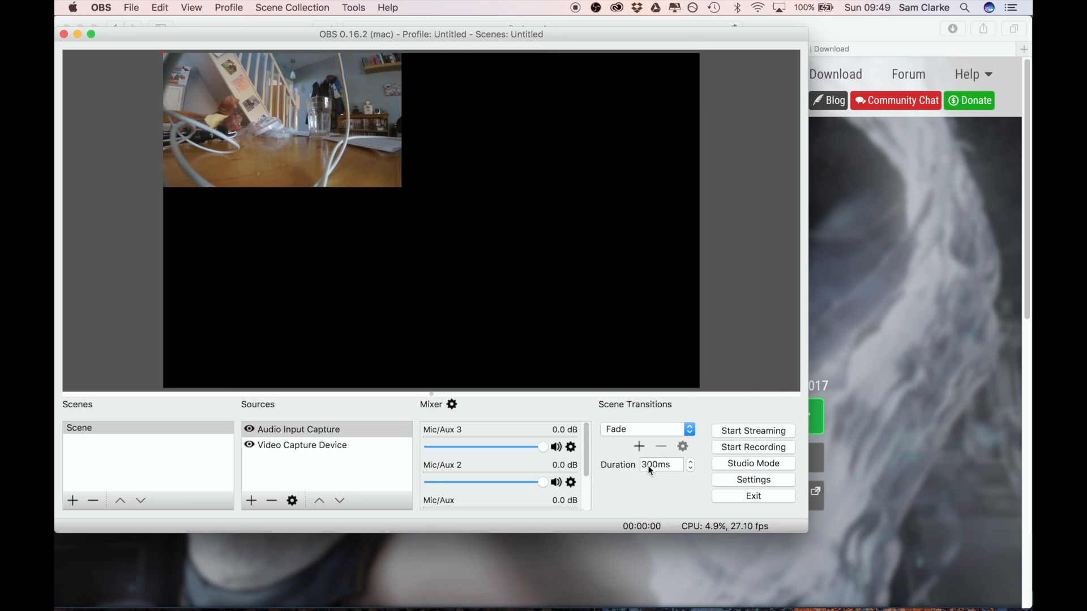
left_click(301, 445)
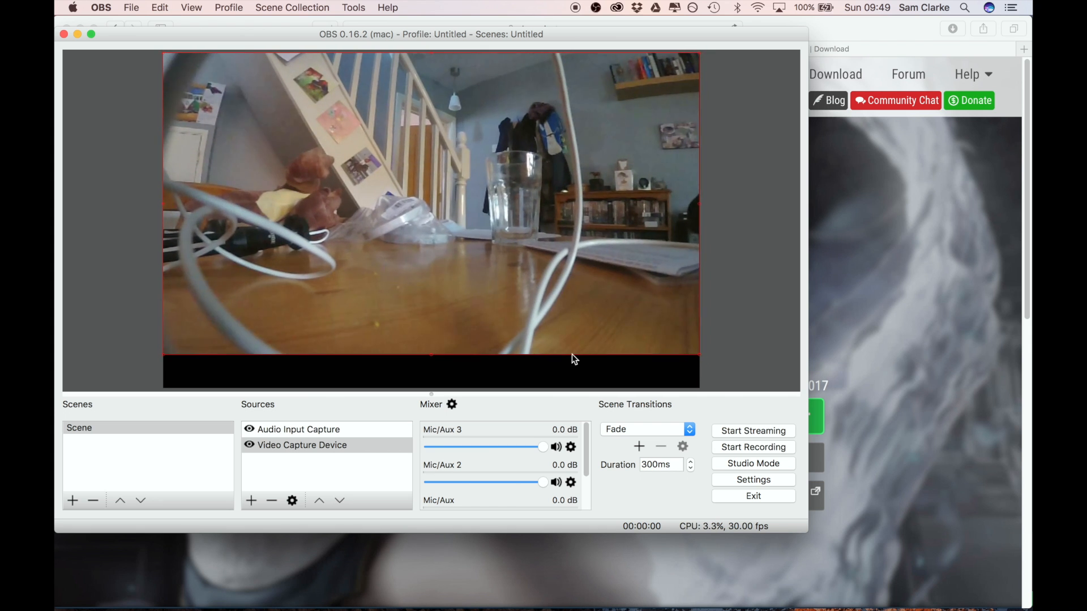
mouse_move(504, 101)
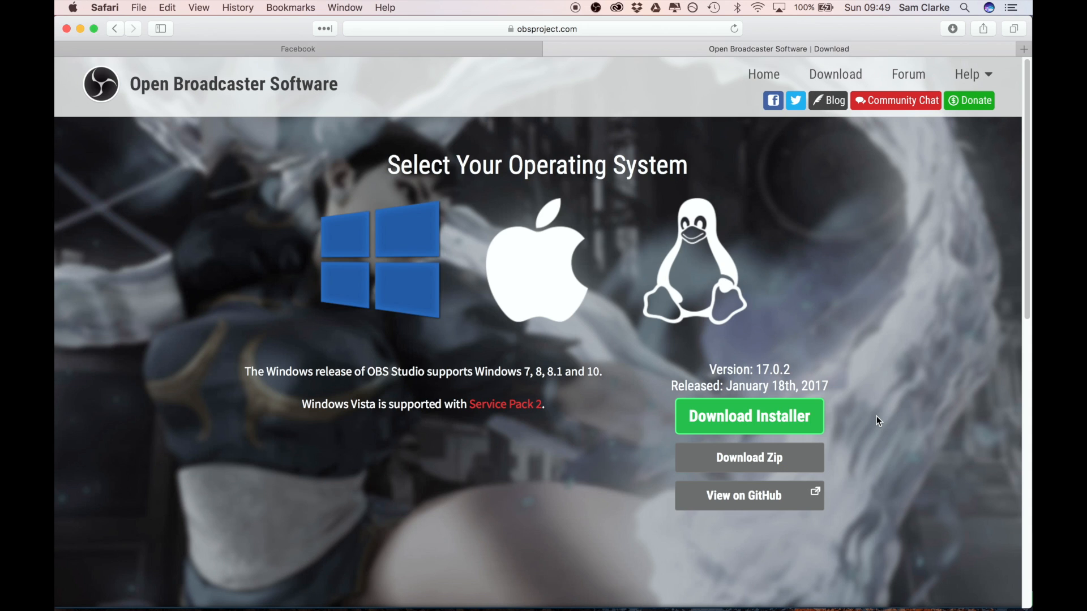
- Return to Facebook and open the Cerberus Unchained page's Video Library
left_click(298, 49)
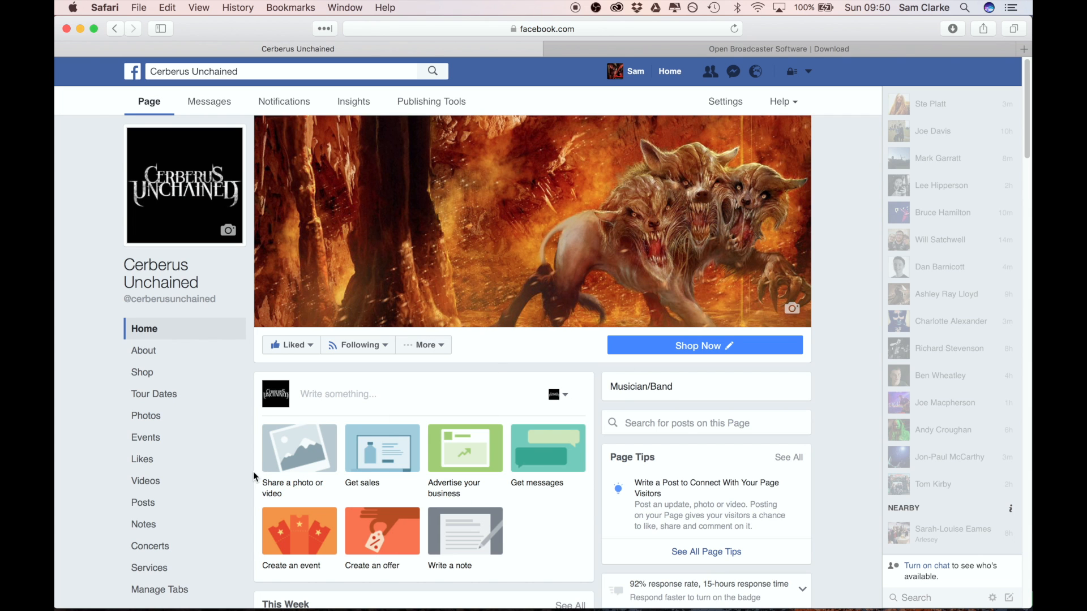
left_click(146, 480)
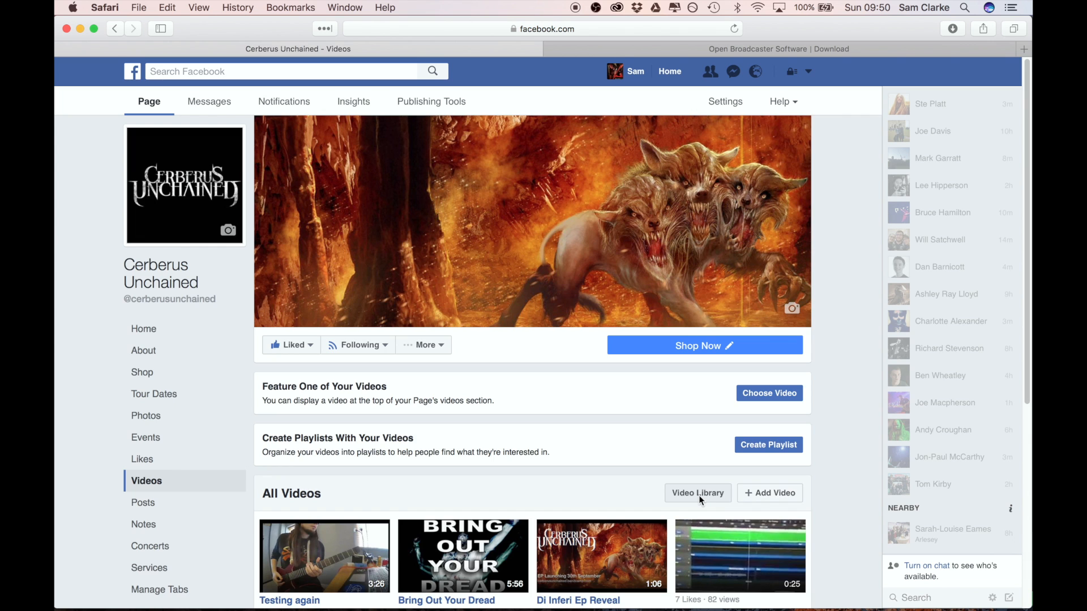
left_click(697, 492)
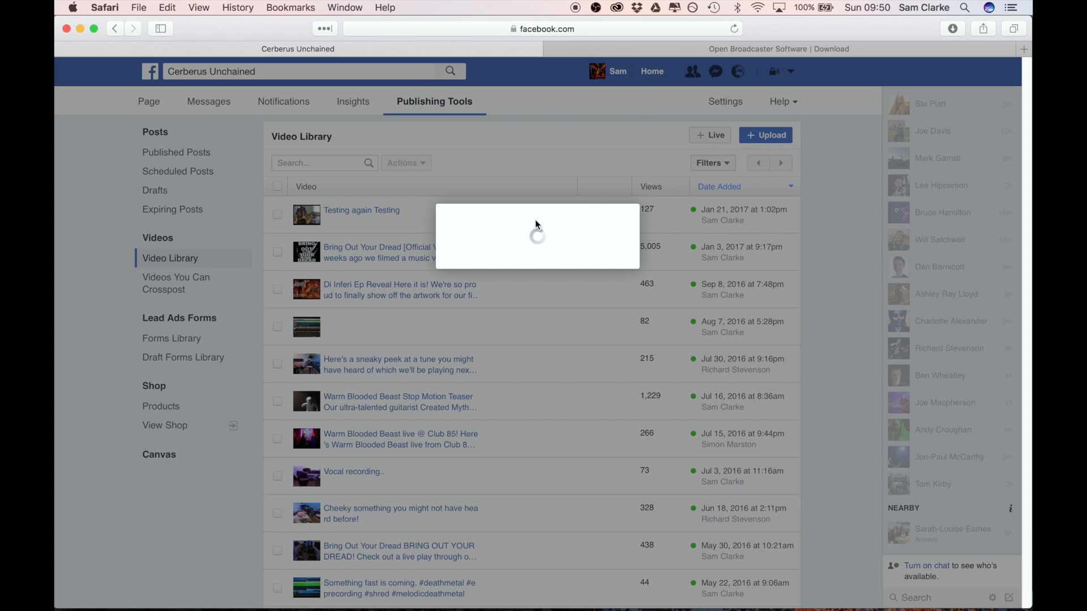
- Start a new live video and select its stream key for copying
left_click(709, 135)
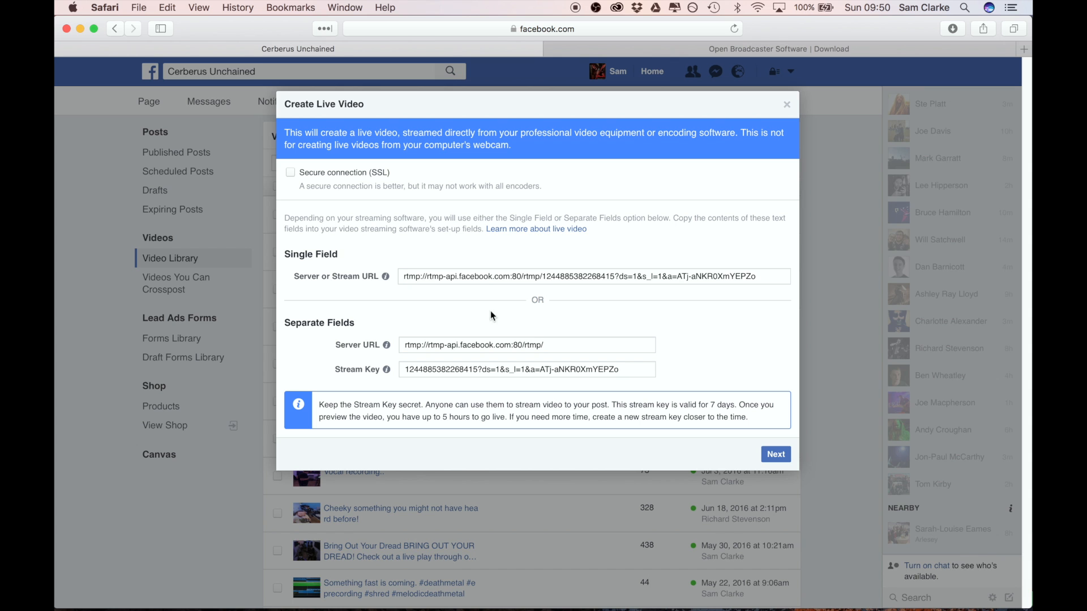
mouse_move(508, 318)
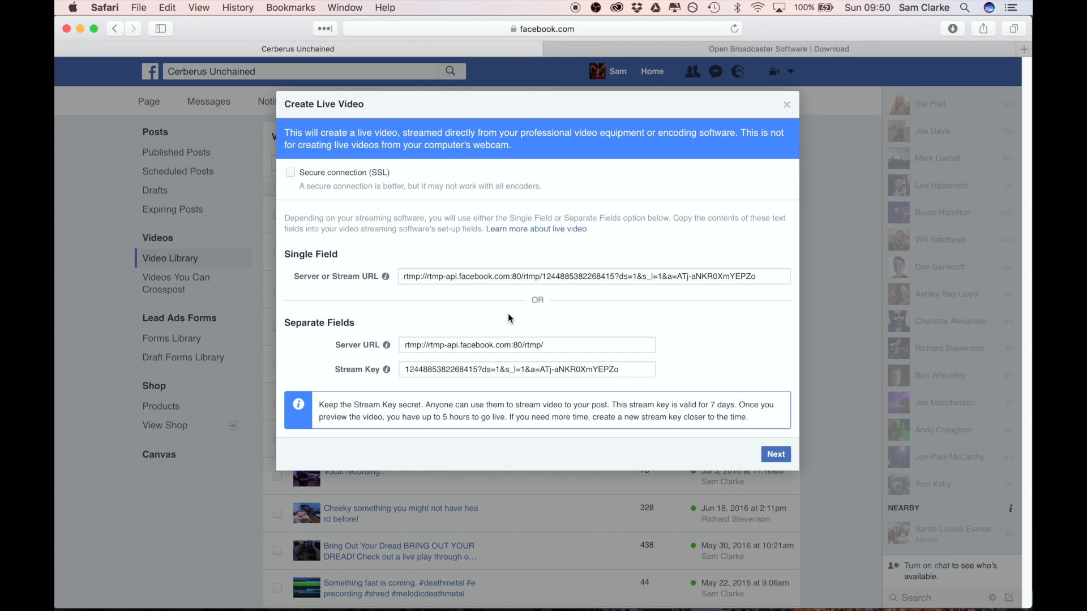
double_click(509, 369)
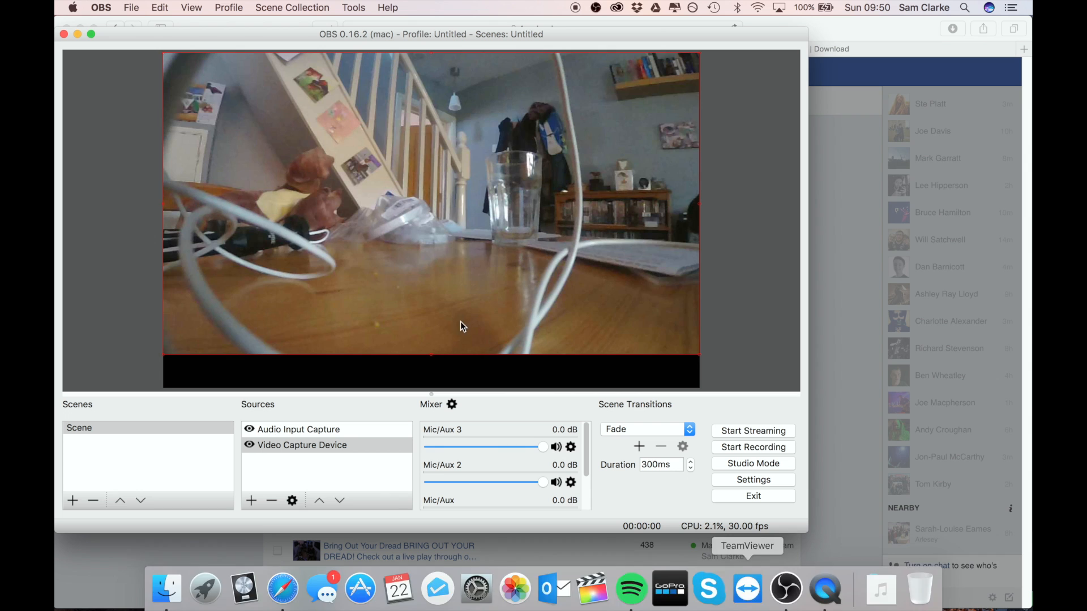
- In OBS Preferences > Stream, paste the Facebook stream key and reveal it to verify
left_click(100, 8)
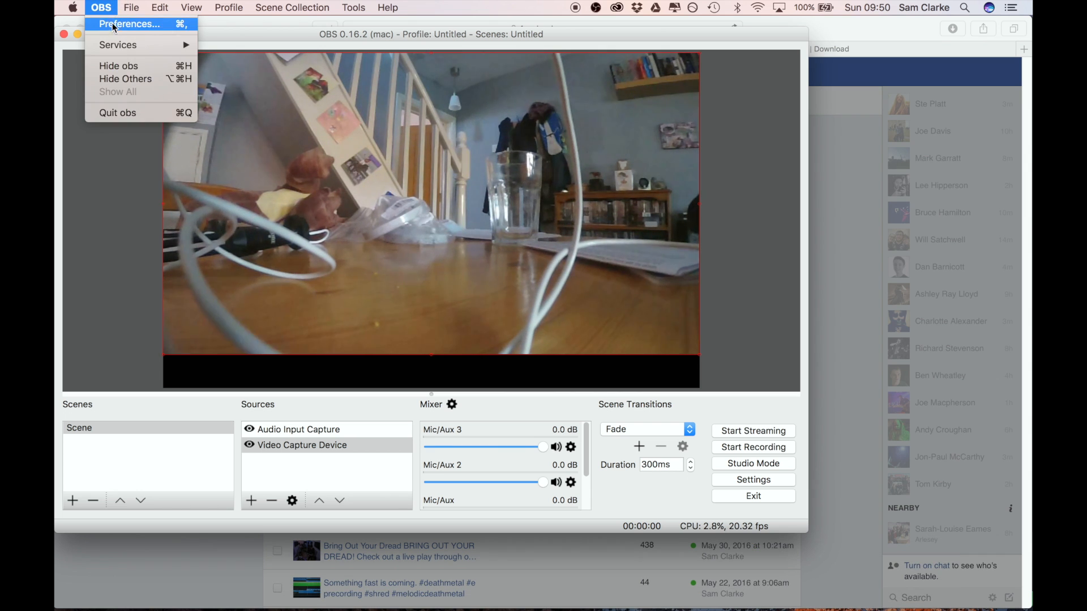
left_click(128, 24)
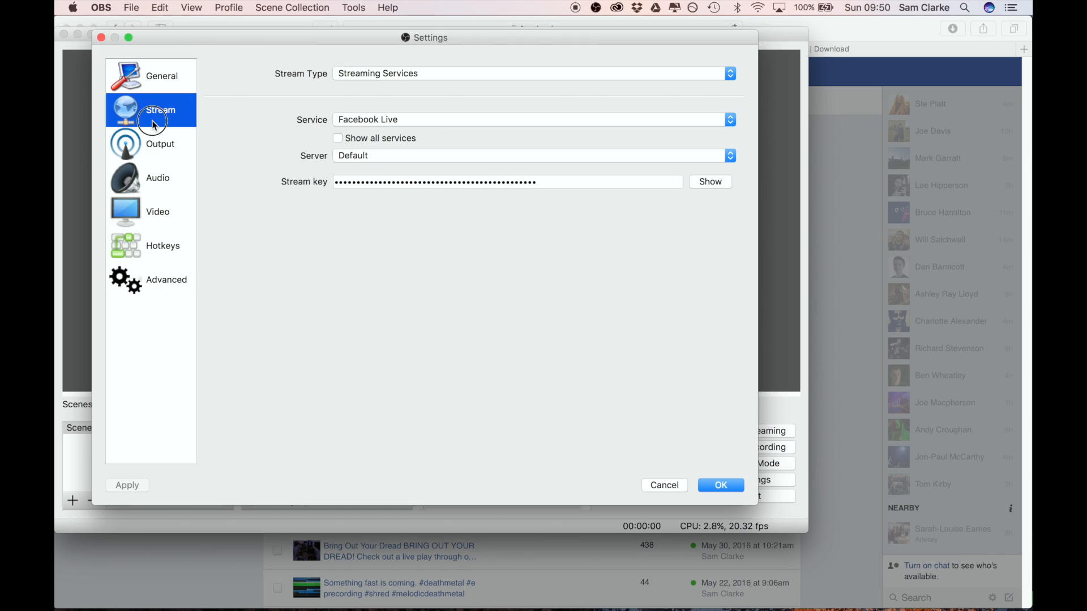
left_click(507, 181)
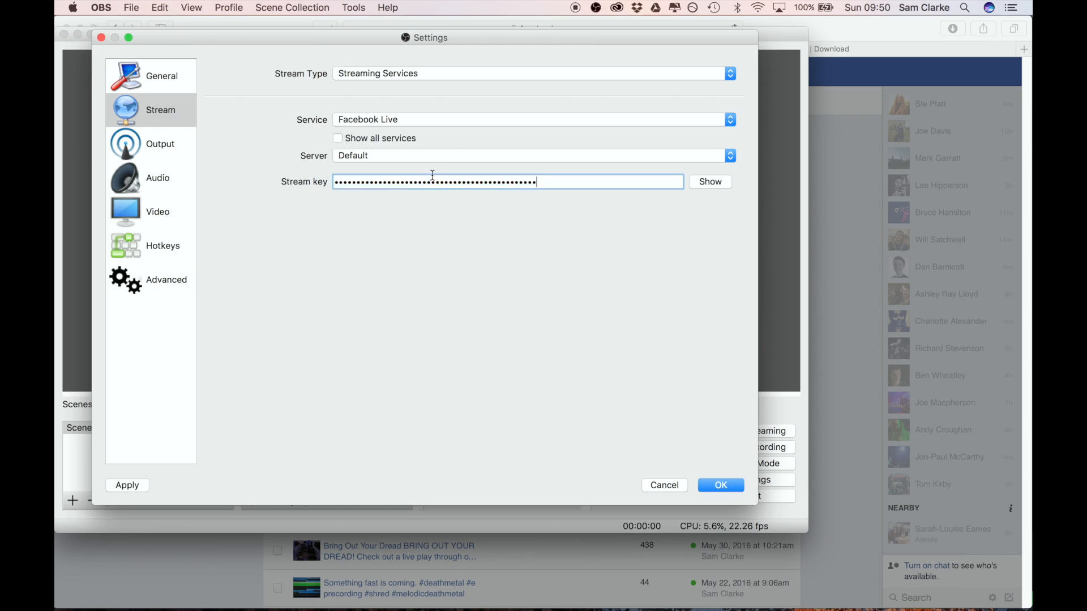
left_click(711, 181)
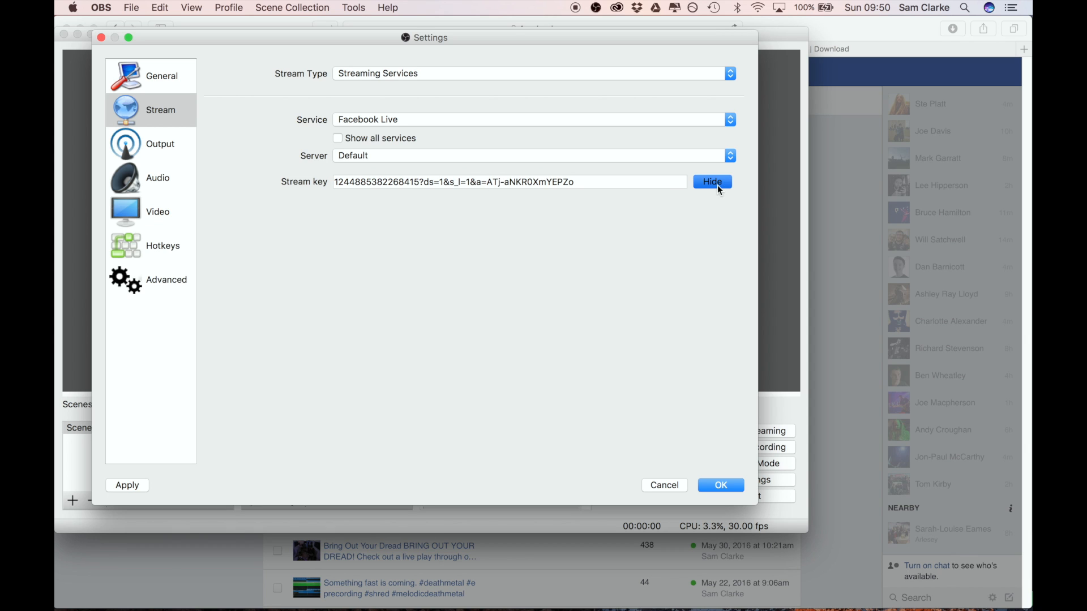
mouse_move(375, 231)
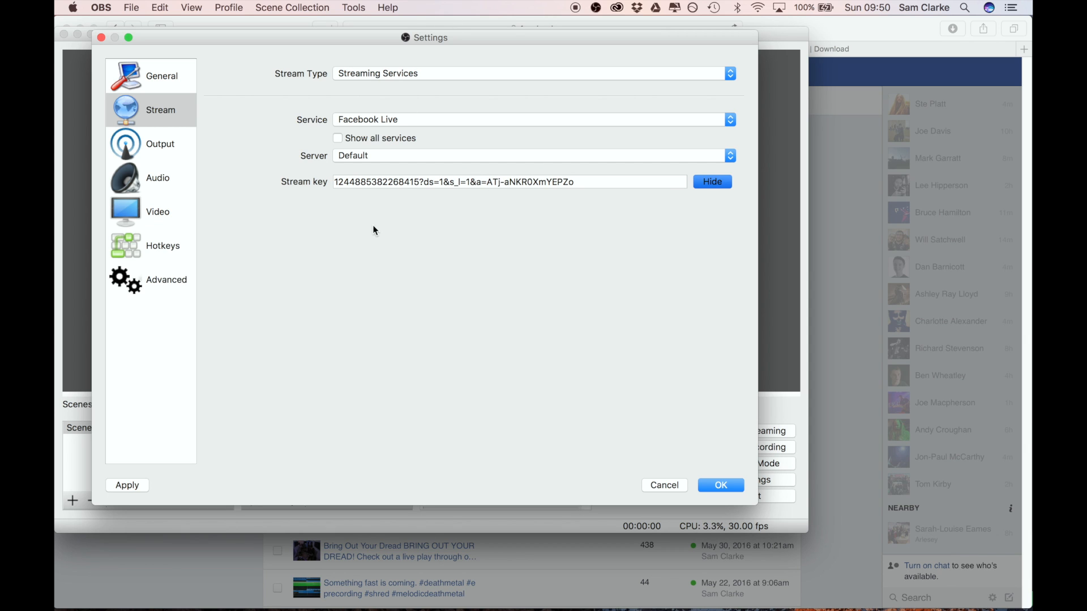
- Keep the Streaming Services stream type with Facebook Live and save the settings
left_click(529, 73)
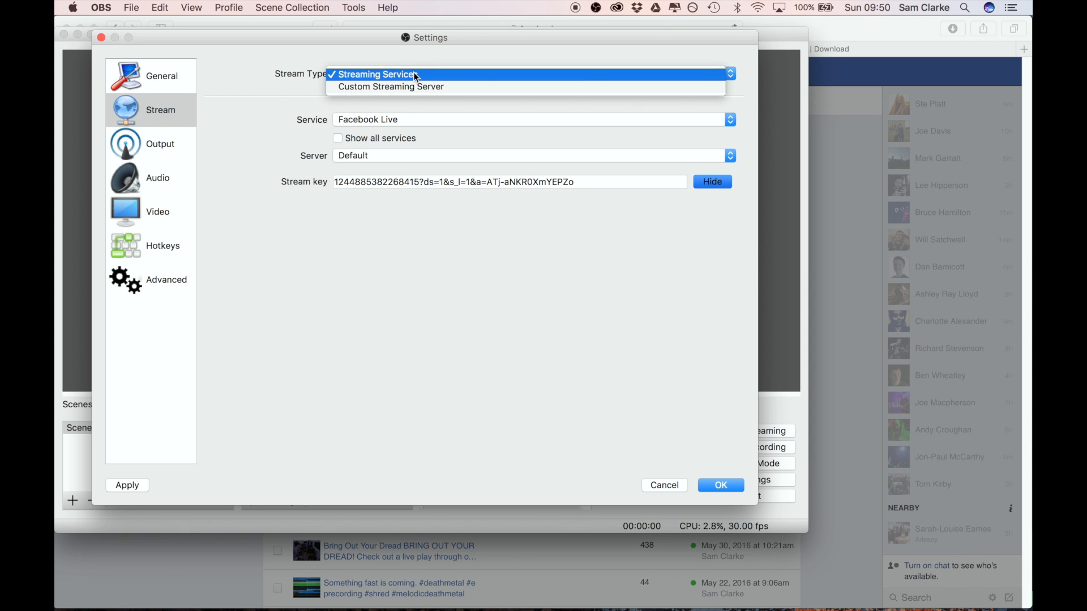
left_click(379, 75)
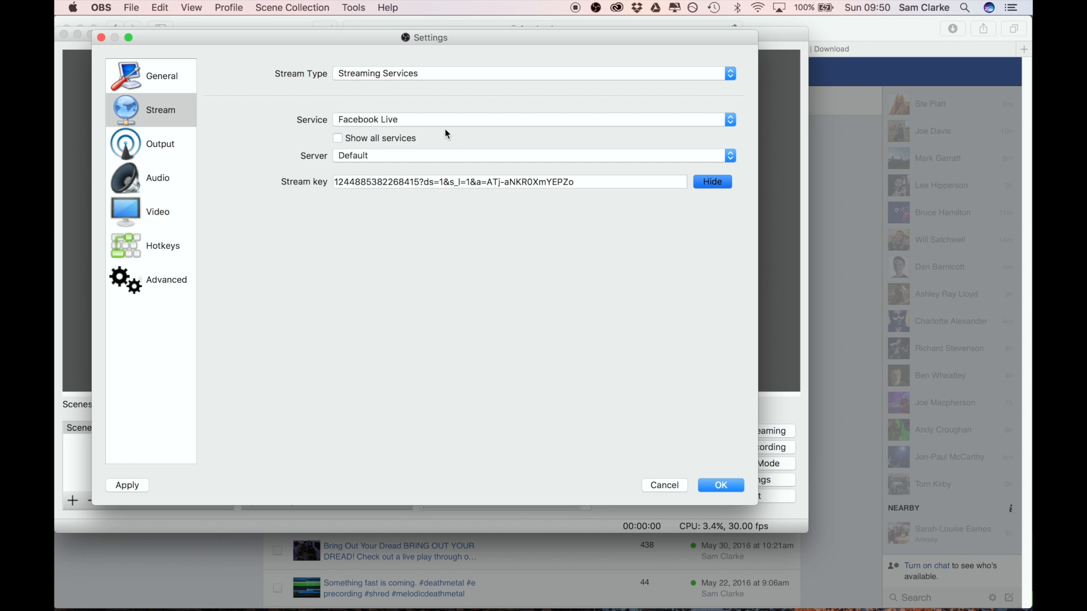
left_click(720, 485)
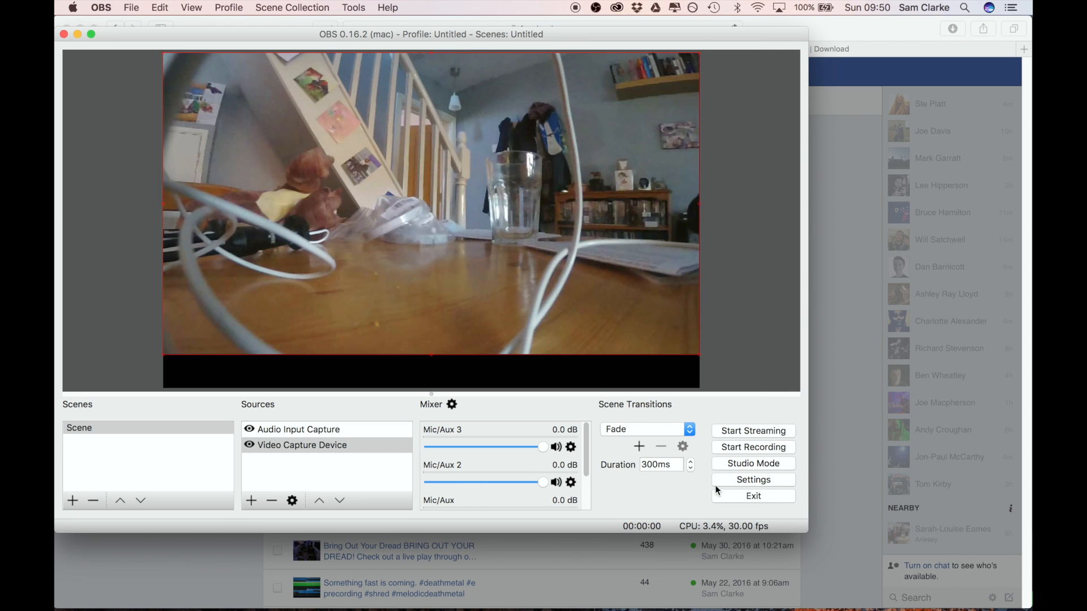
- Start streaming the webcam scene to Facebook Live and return to the Facebook setup
left_click(753, 430)
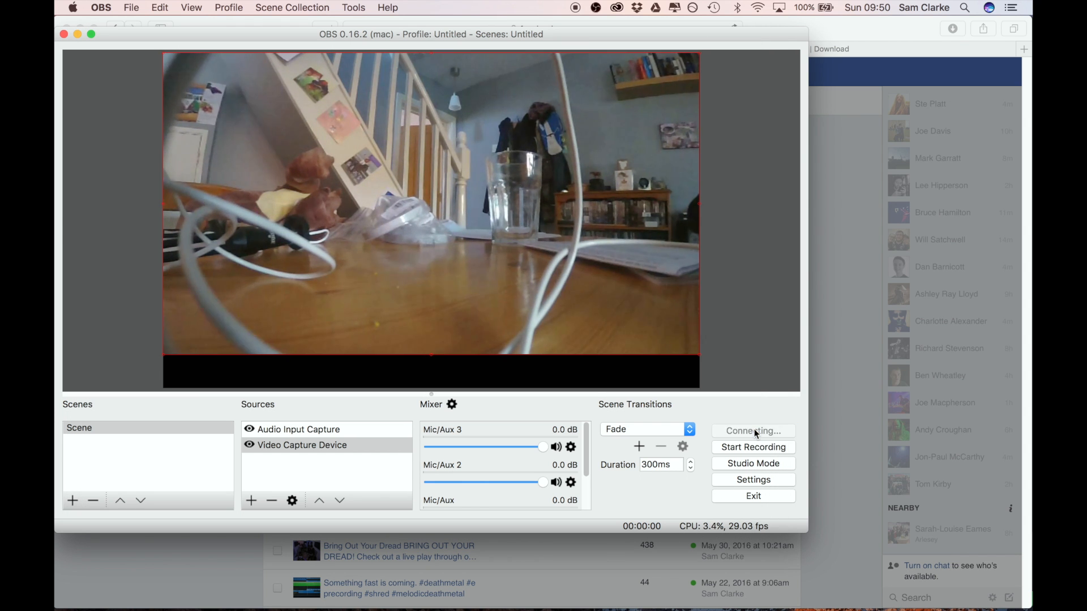
left_click(753, 430)
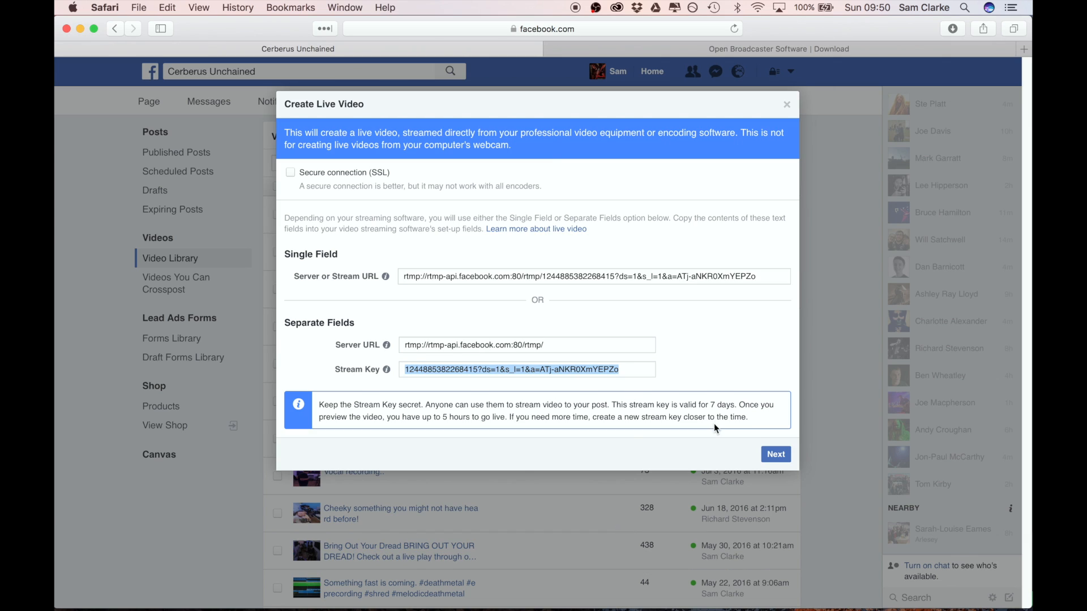
- Continue to the live video preview showing the OBS webcam feed, ready to go live
left_click(774, 454)
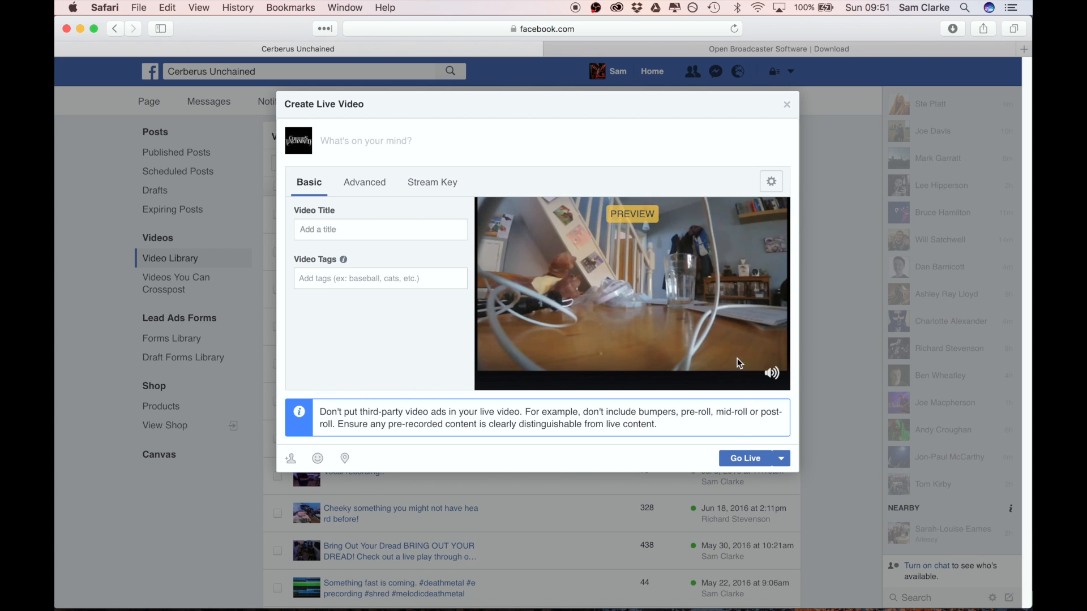
mouse_move(738, 432)
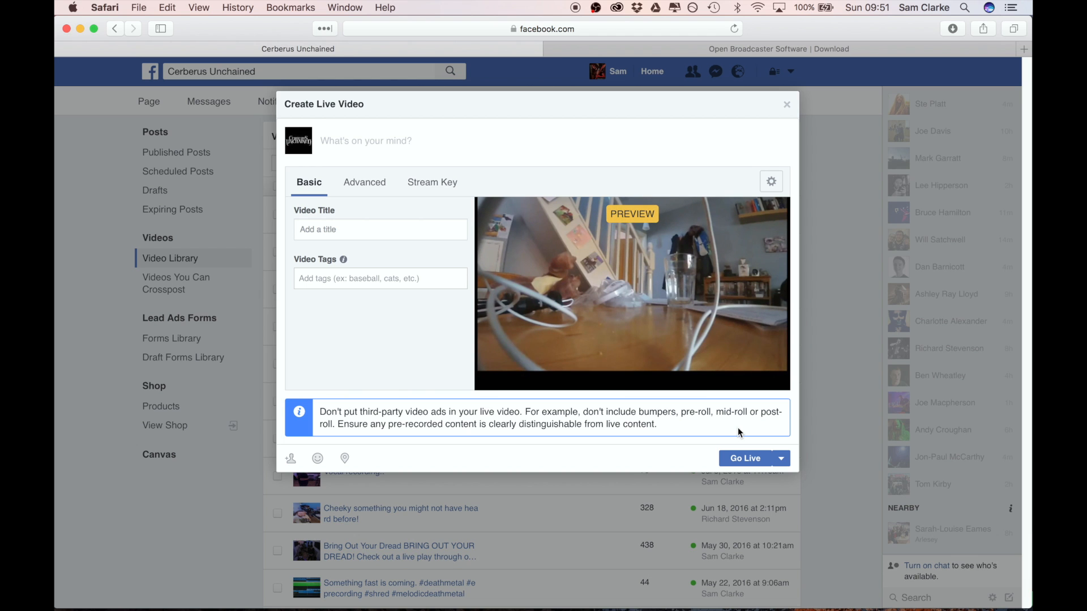